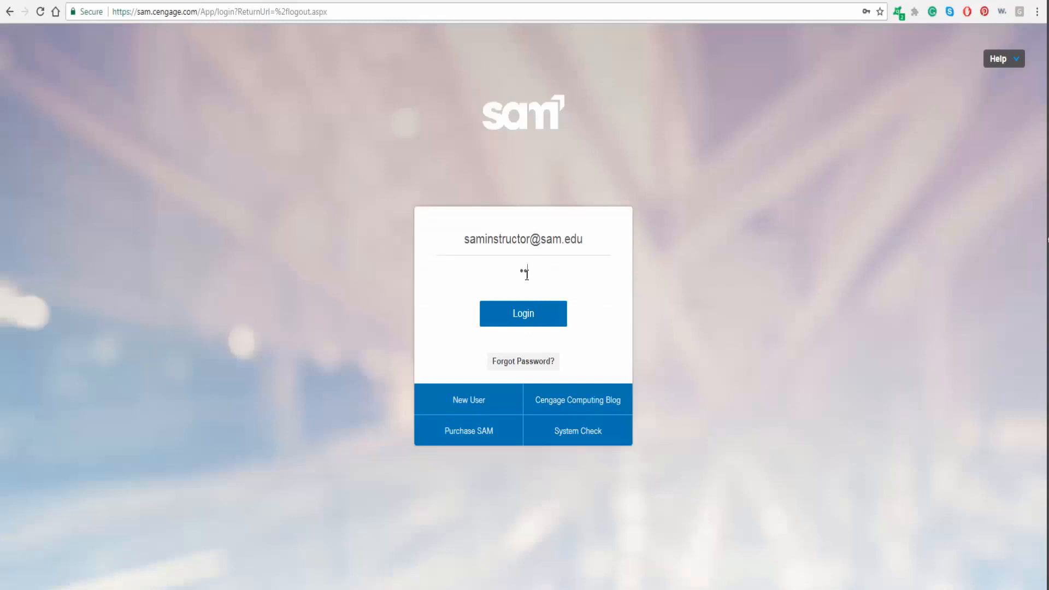
Log in with the instructor password and agree to the SAM End User License Agreement
{"action": "type", "text": "password"}
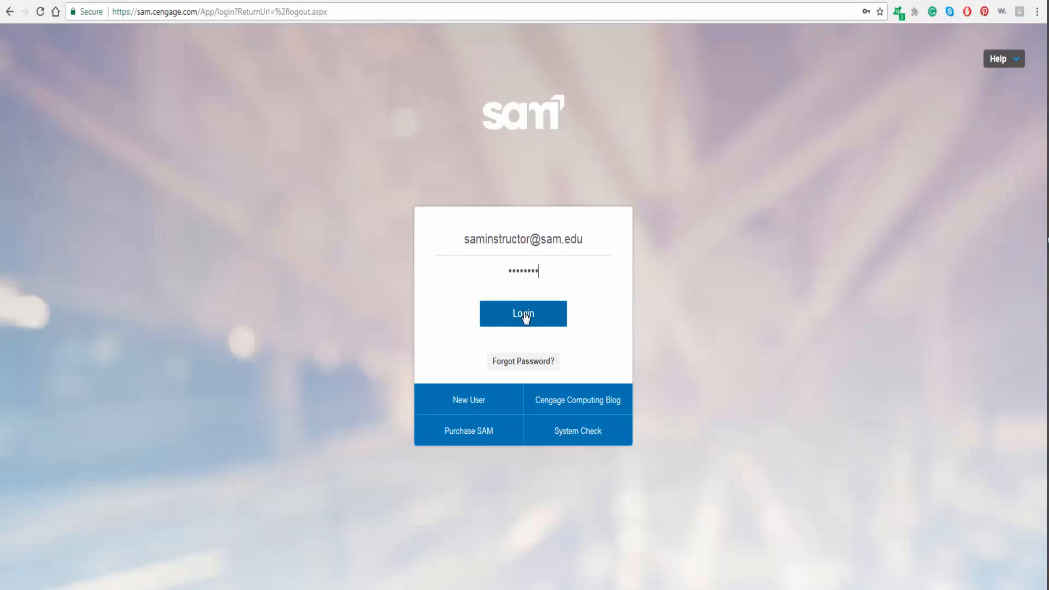
{"action": "left_click", "coordinate": [523, 314]}
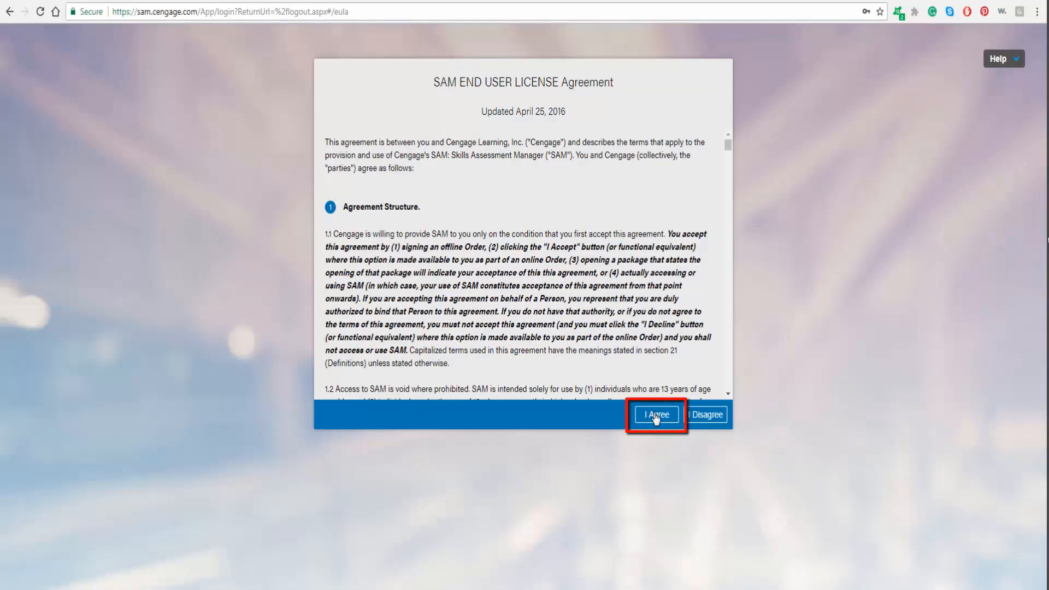
{"action": "left_click", "coordinate": [656, 414]}
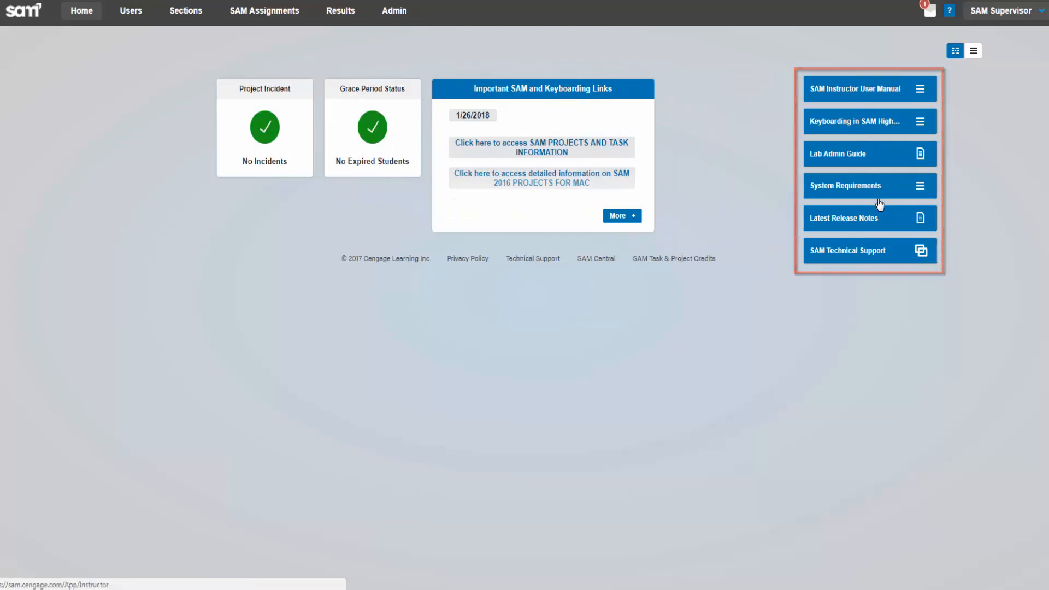
{"action": "left_click", "coordinate": [1004, 11]}
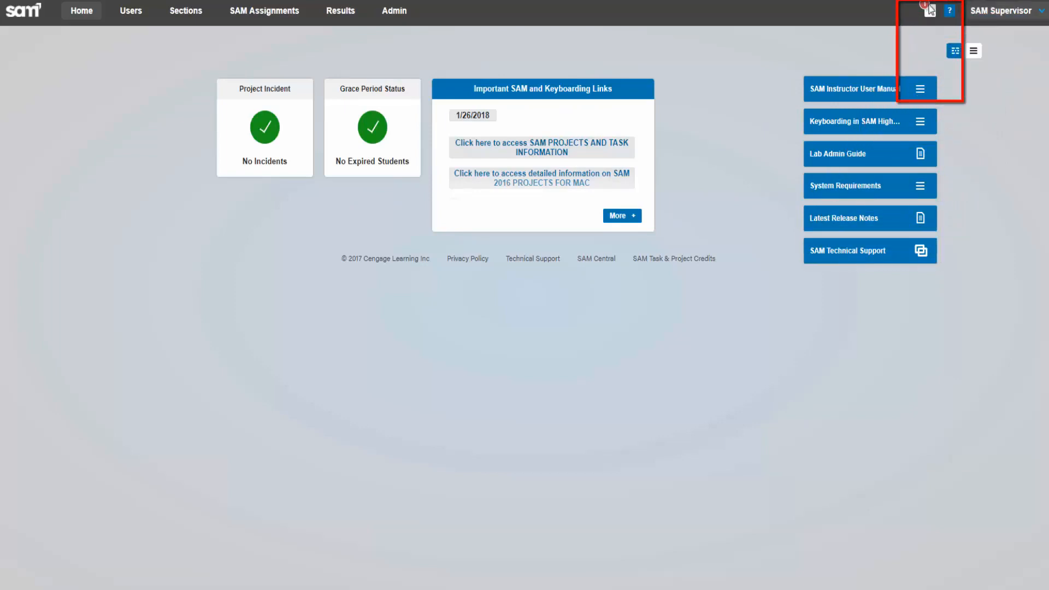
{"action": "left_click", "coordinate": [928, 10]}
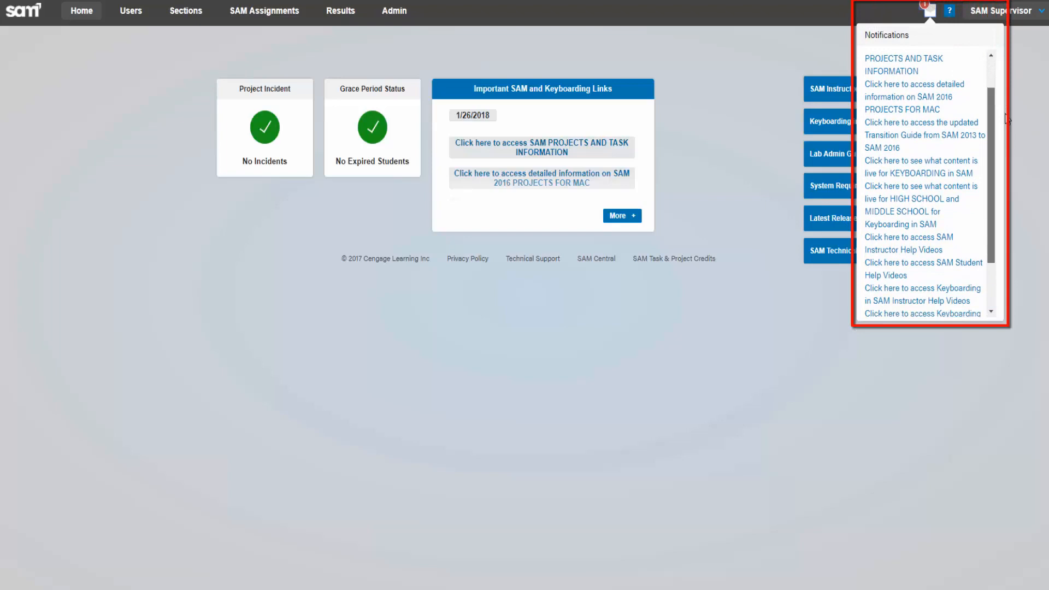
{"action": "left_click", "coordinate": [930, 10]}
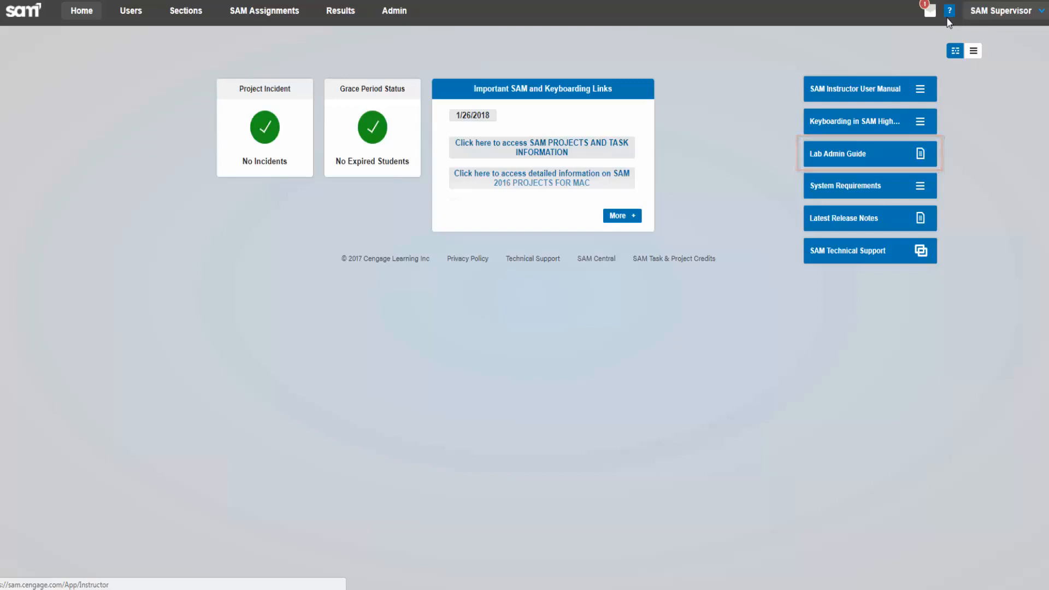
{"action": "left_click", "coordinate": [1002, 10]}
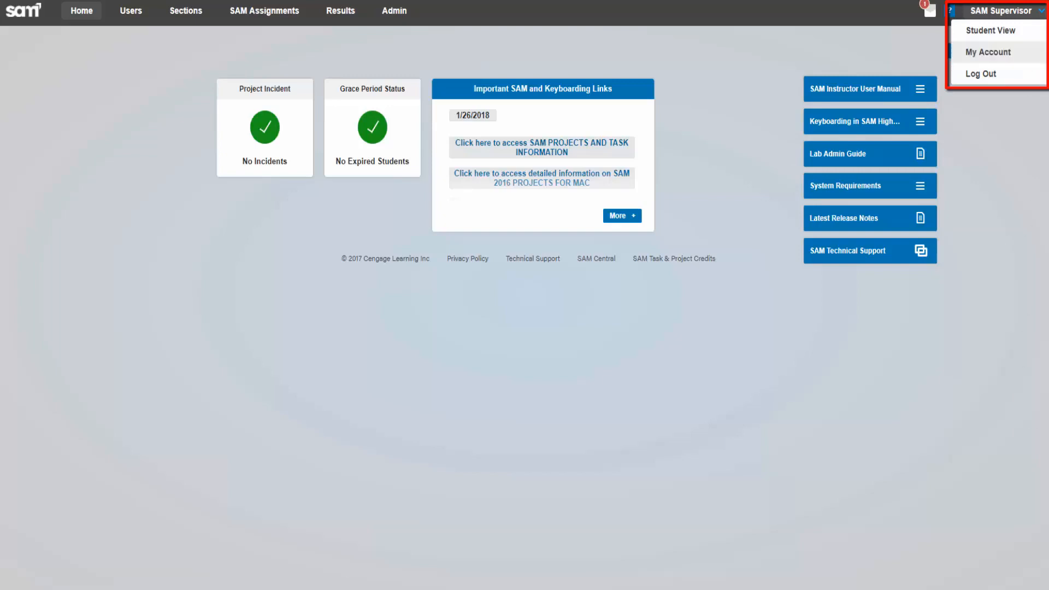
{"action": "mouse_move", "coordinate": [989, 31]}
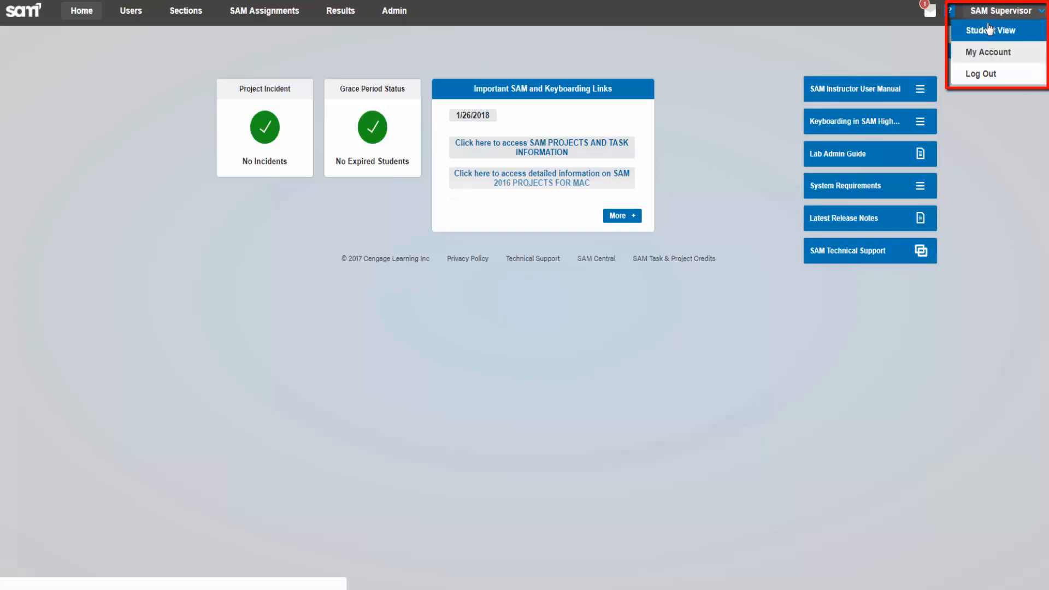
{"action": "left_click", "coordinate": [991, 30]}
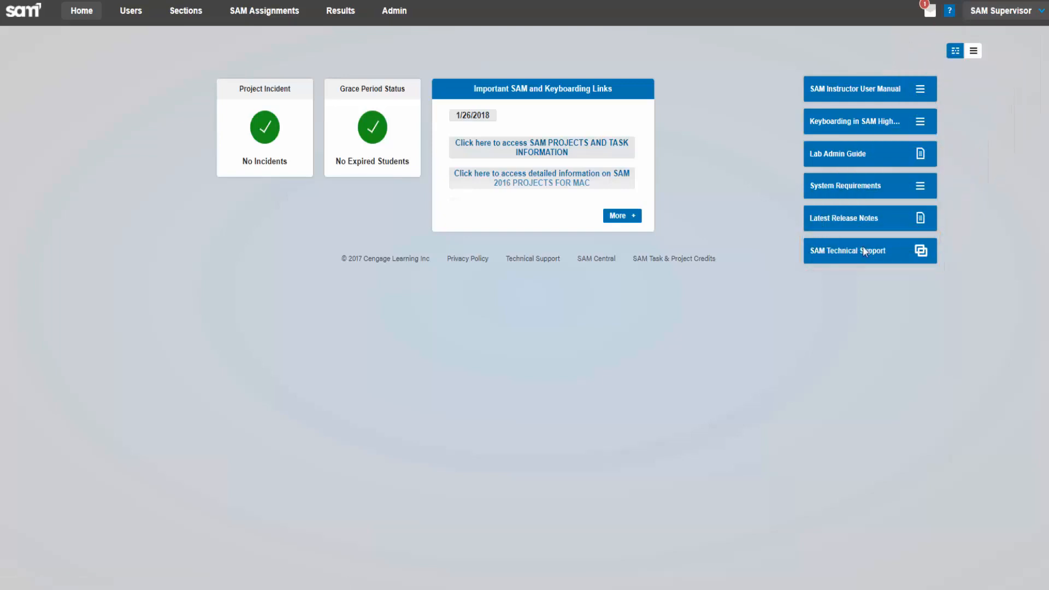
{"action": "mouse_move", "coordinate": [1033, 480]}
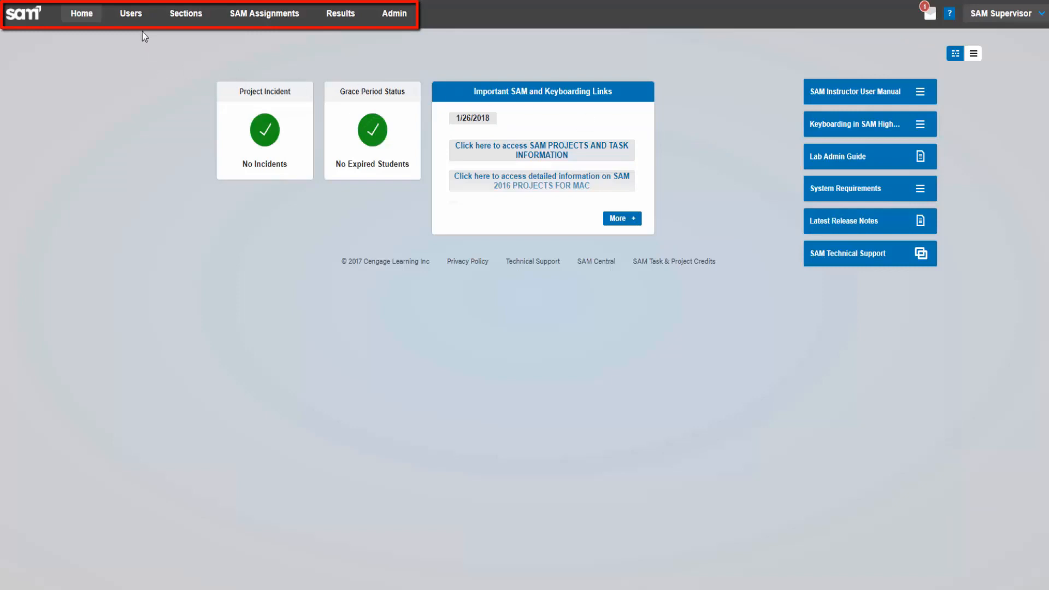
Browse the Users and Sections lists, then view the scheduled SAM Assignments
{"action": "left_click", "coordinate": [130, 13]}
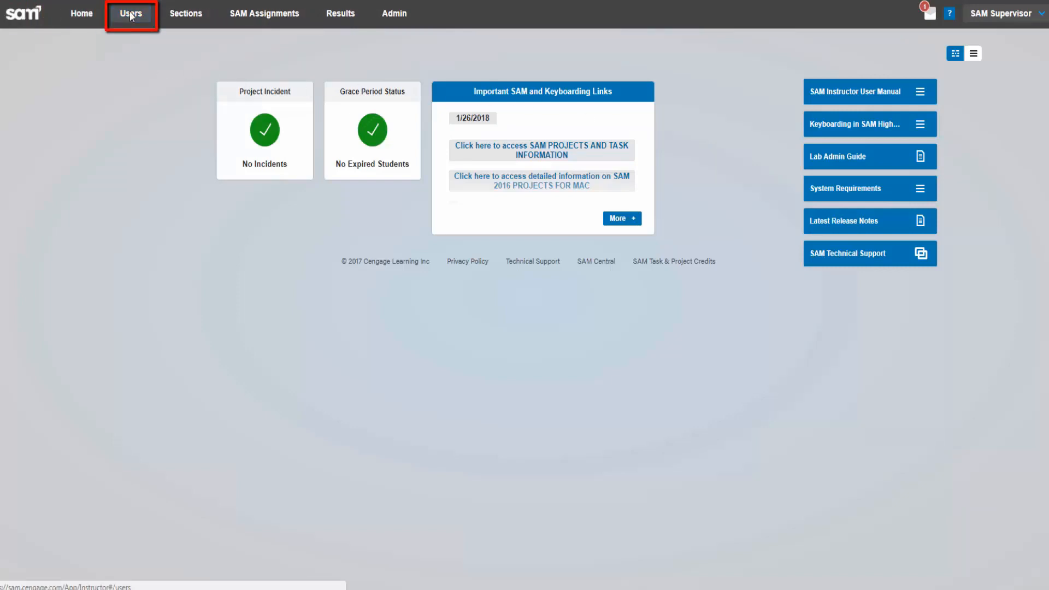
{"action": "left_click", "coordinate": [131, 12]}
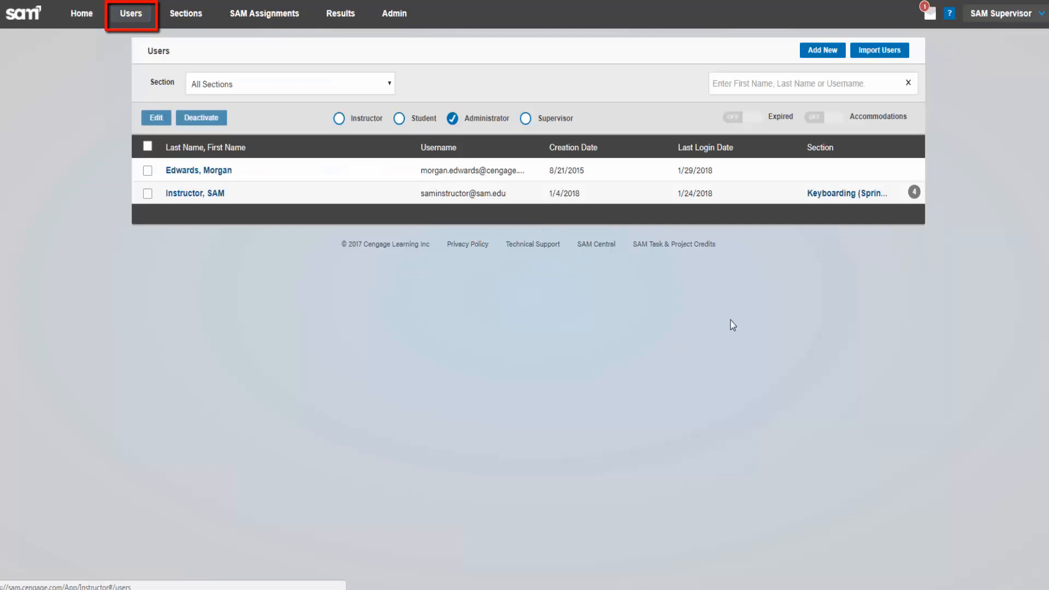
{"action": "mouse_move", "coordinate": [862, 347]}
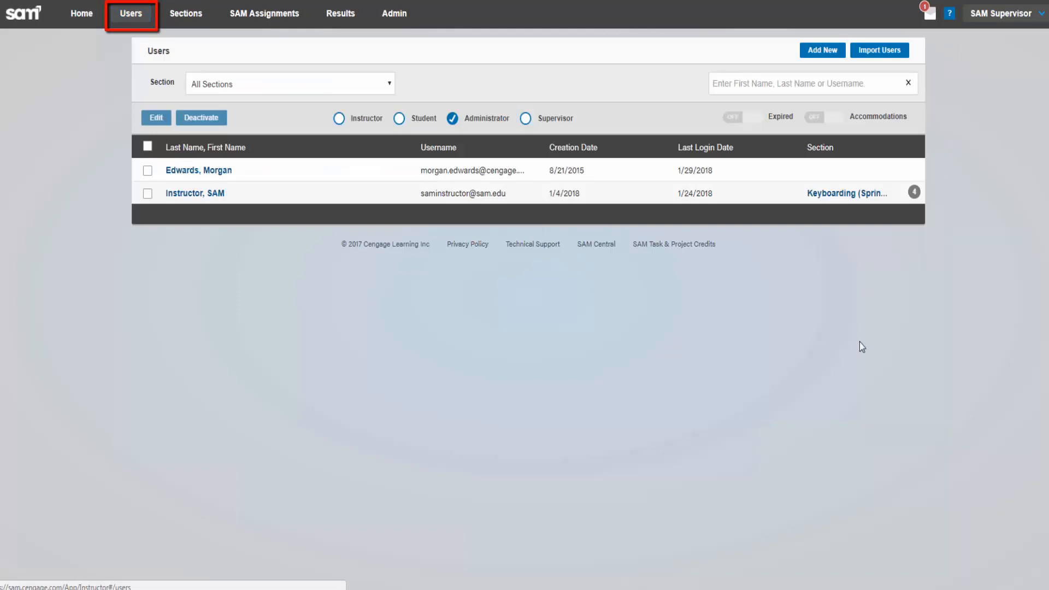
{"action": "left_click", "coordinate": [185, 14]}
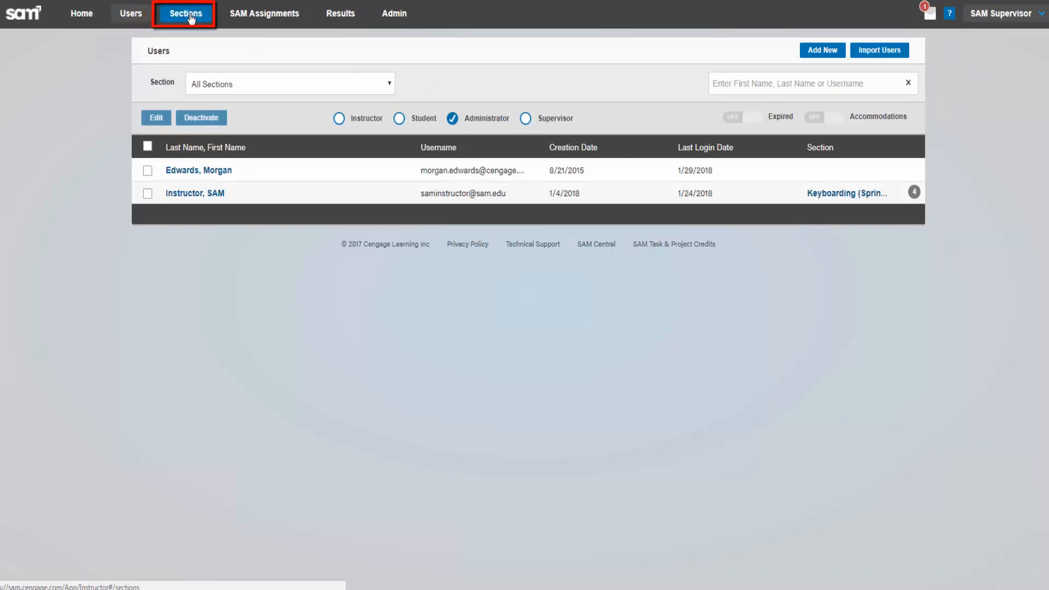
{"action": "left_click", "coordinate": [185, 12]}
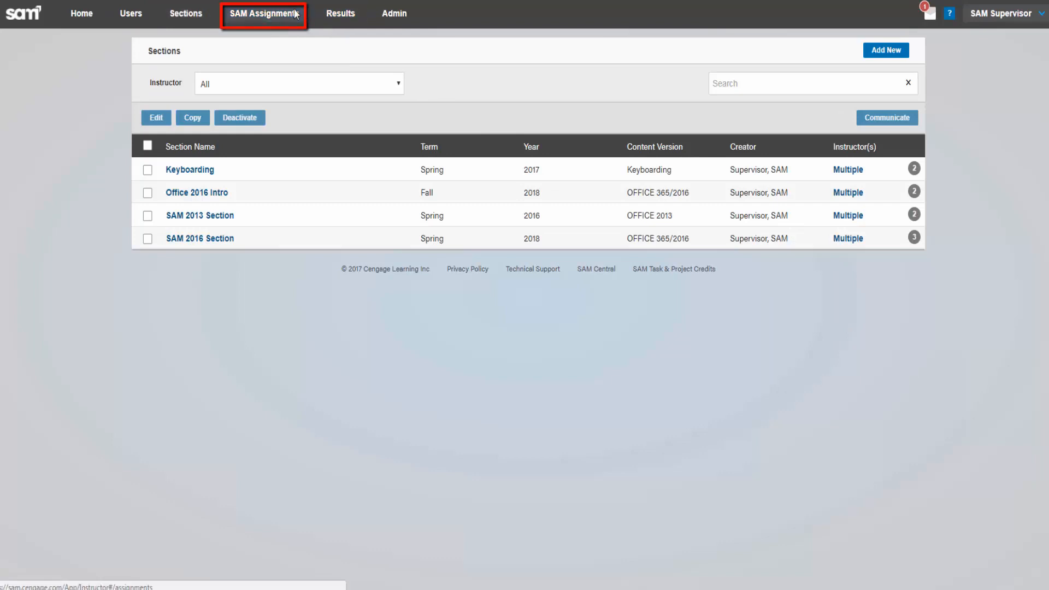
{"action": "left_click", "coordinate": [263, 13]}
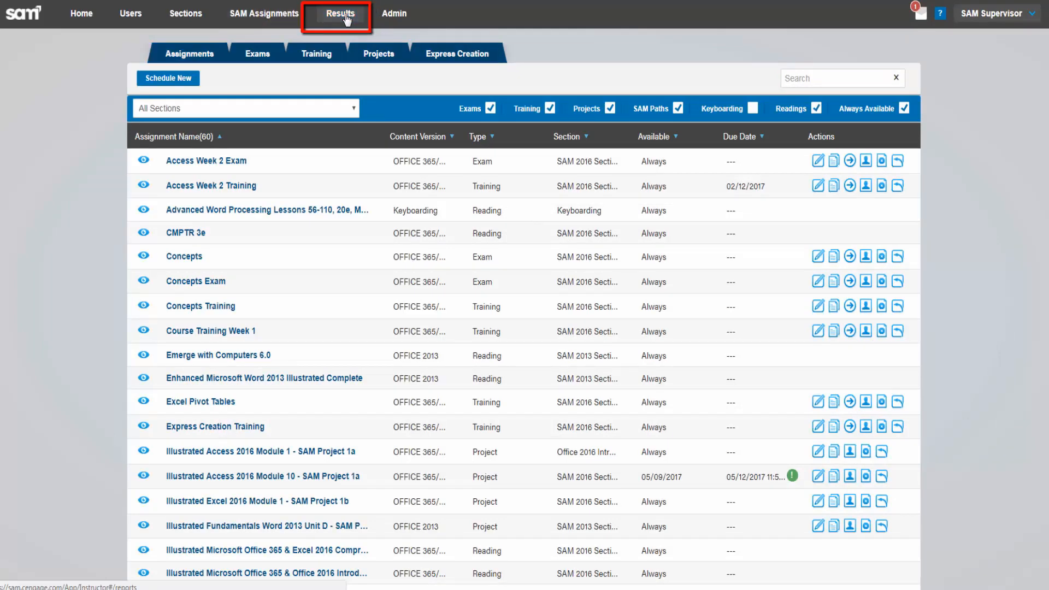
Look over the Results reports page, then open the Admin settings listing student users
{"action": "left_click", "coordinate": [340, 12]}
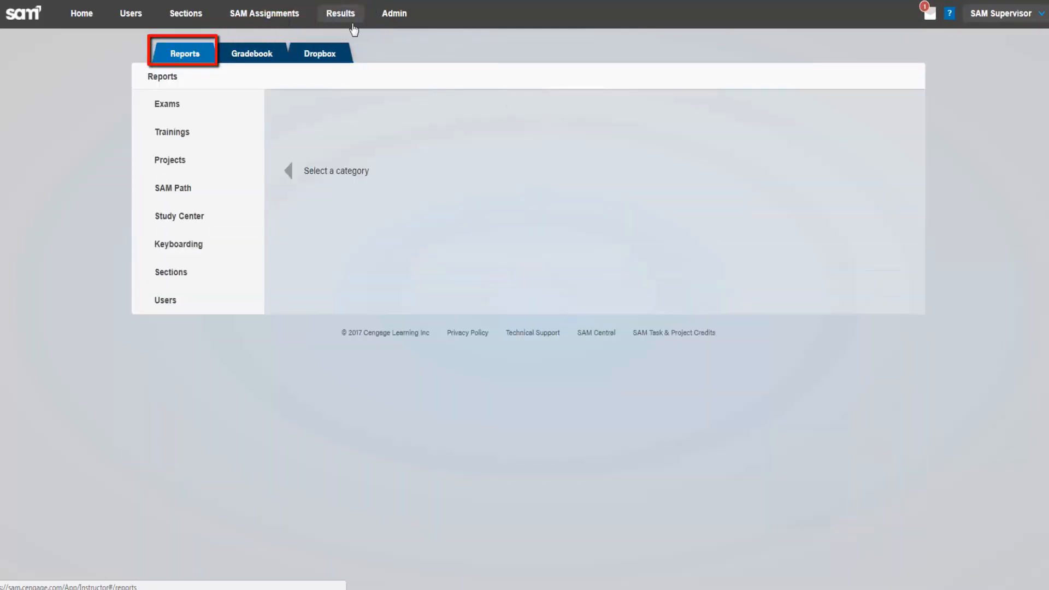
{"action": "left_click", "coordinate": [319, 53]}
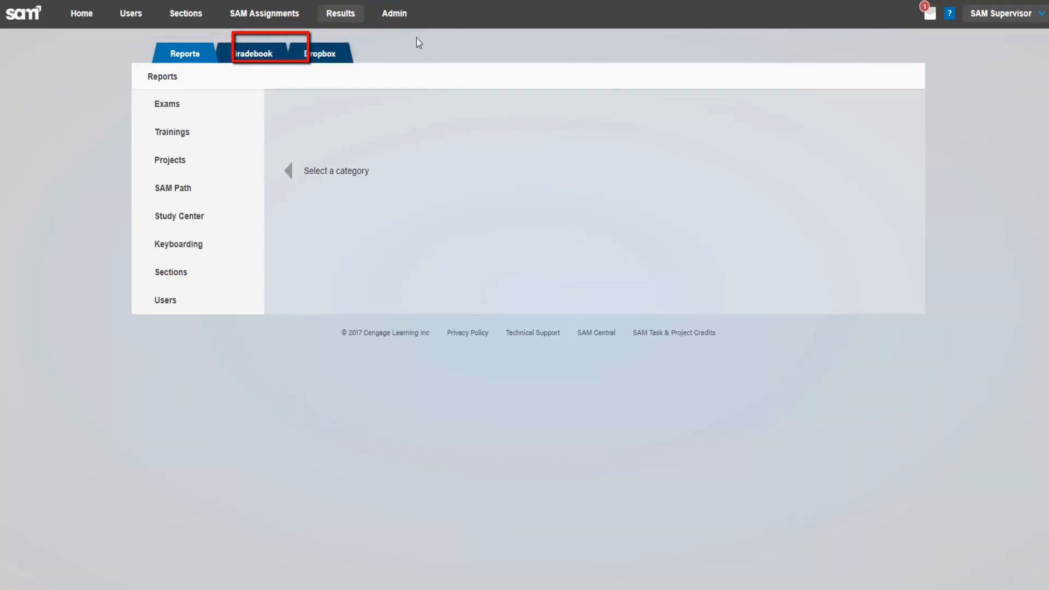
{"action": "left_click", "coordinate": [394, 13]}
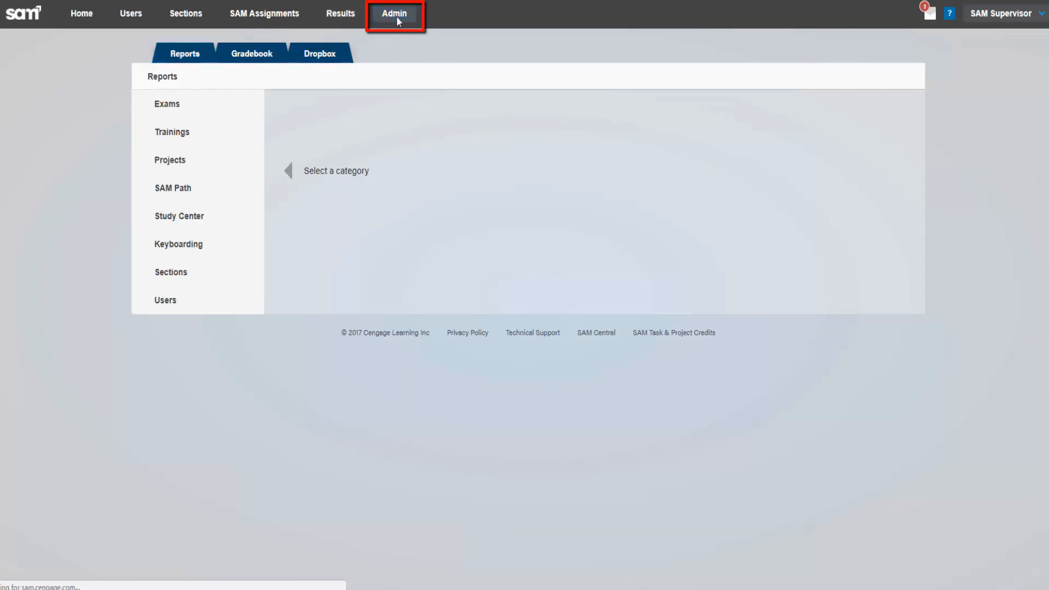
{"action": "left_click", "coordinate": [393, 13]}
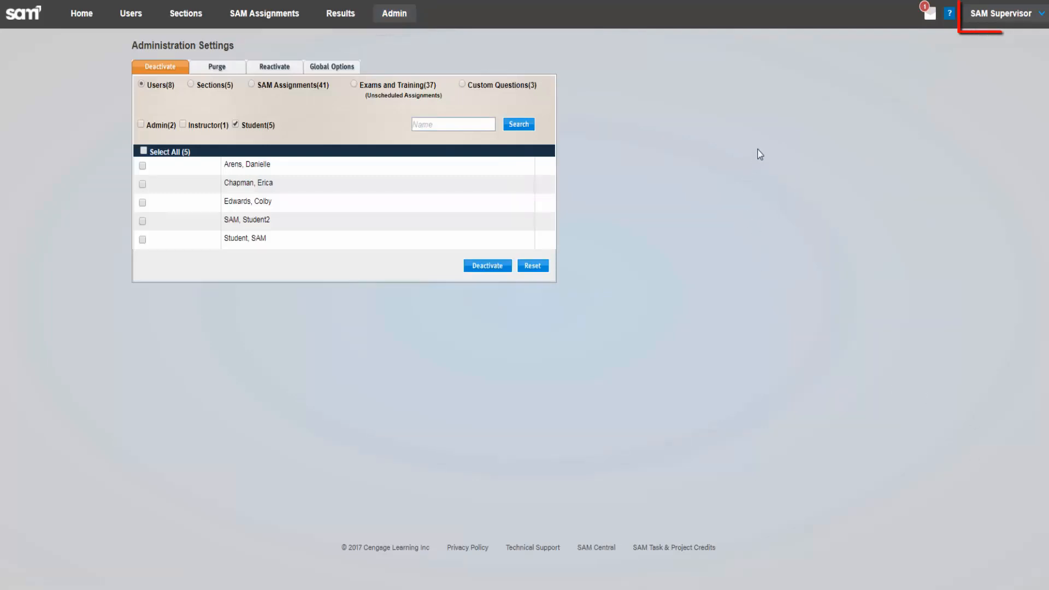
Switch from SAM Supervisor to Student View to see the January 2018 calendar
{"action": "left_click", "coordinate": [1002, 13]}
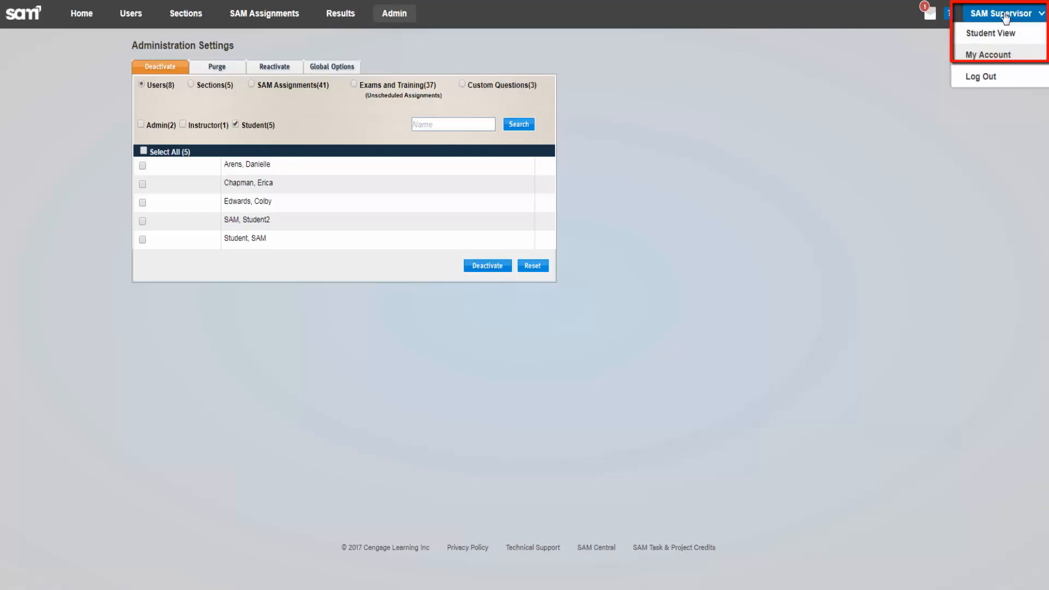
{"action": "mouse_move", "coordinate": [992, 33]}
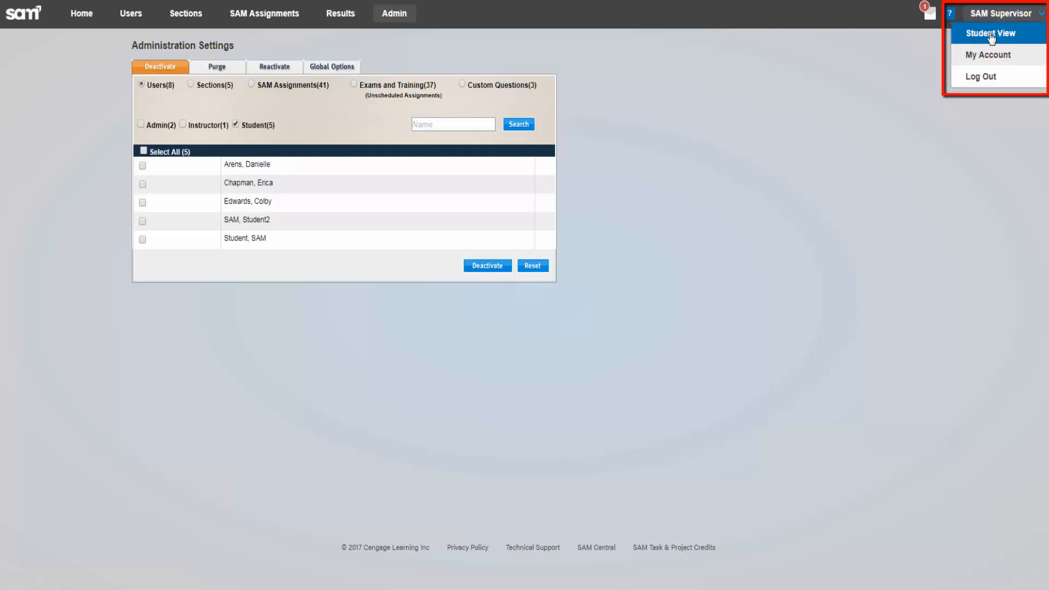
{"action": "left_click", "coordinate": [991, 33]}
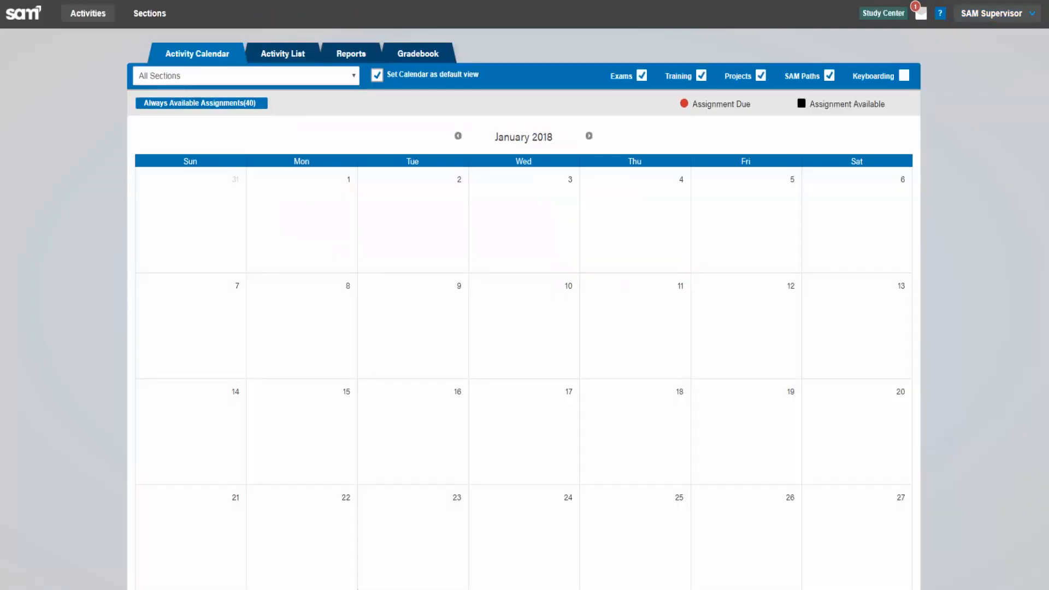